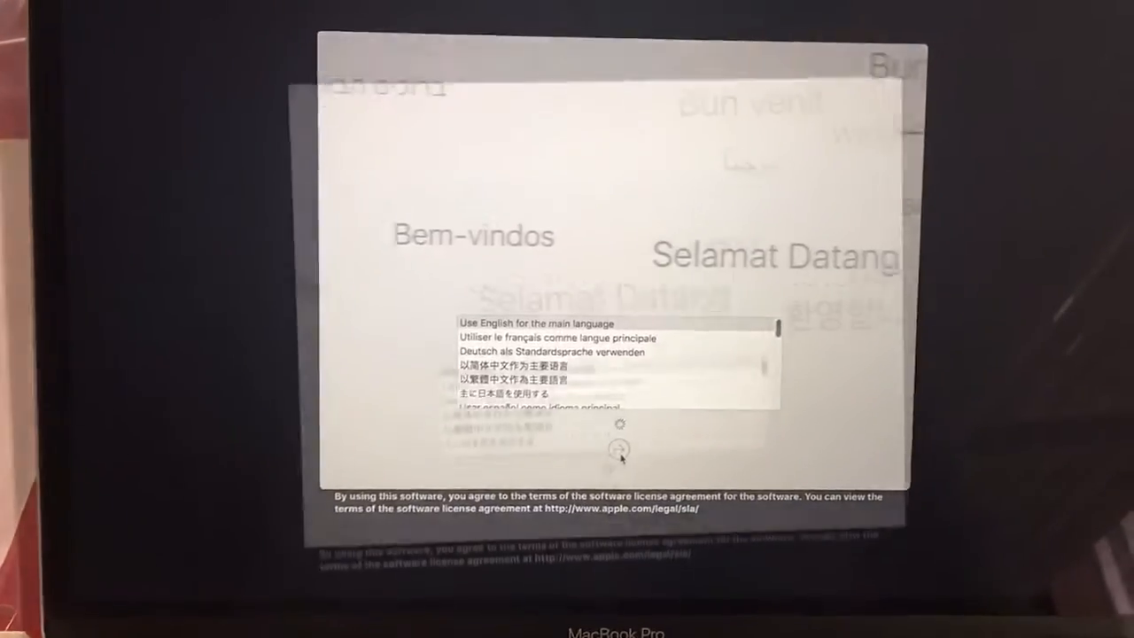
Confirm English as the main language and continue to the country list
{"action": "left_click", "coordinate": [618, 447]}
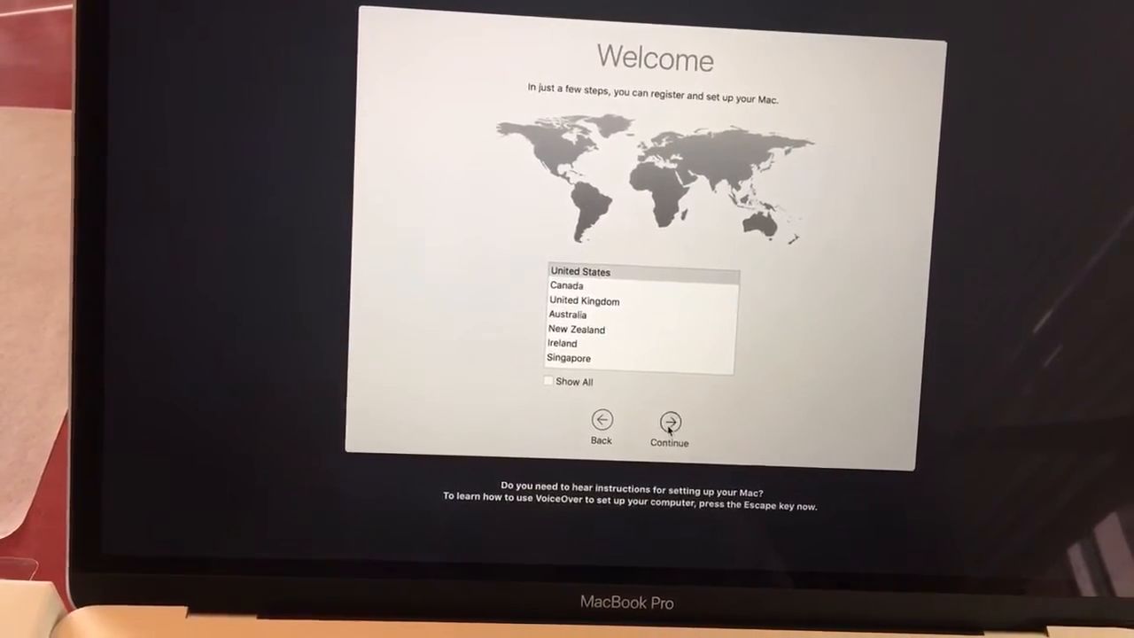
Accept United States as the country and U.S. as the keyboard layout, reaching Wi-Fi selection
{"action": "left_click", "coordinate": [669, 419]}
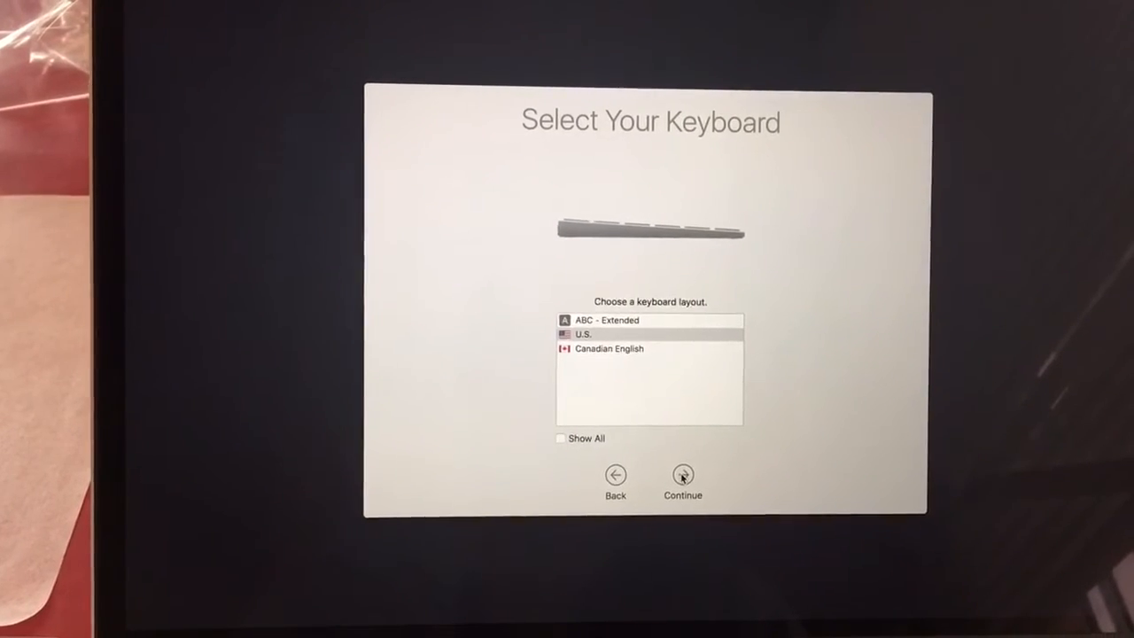
{"action": "left_click", "coordinate": [682, 475]}
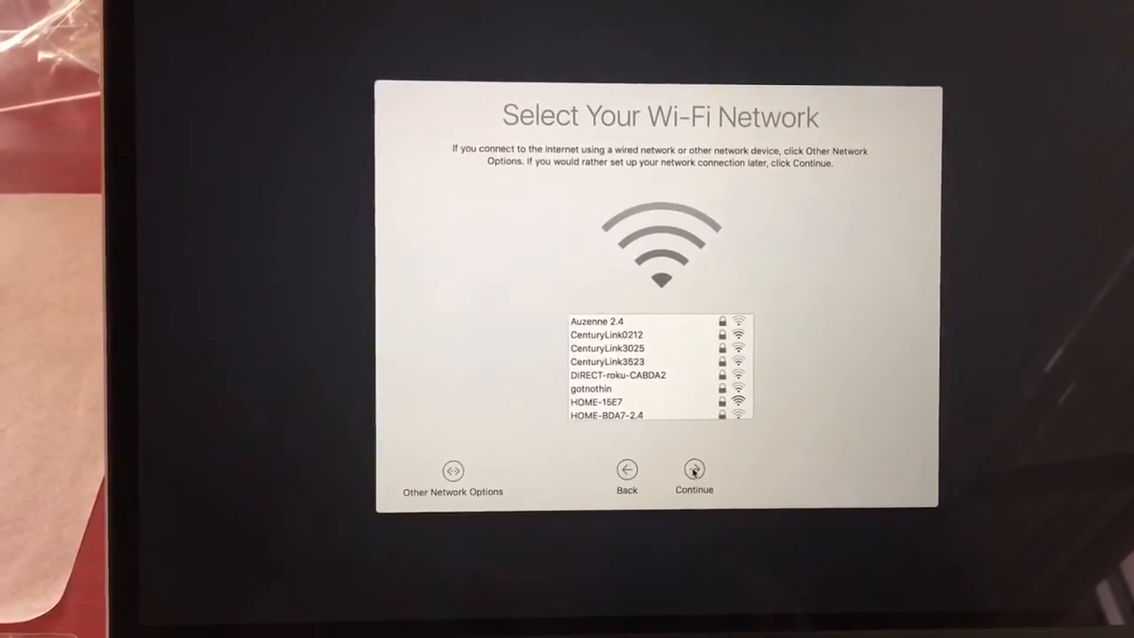